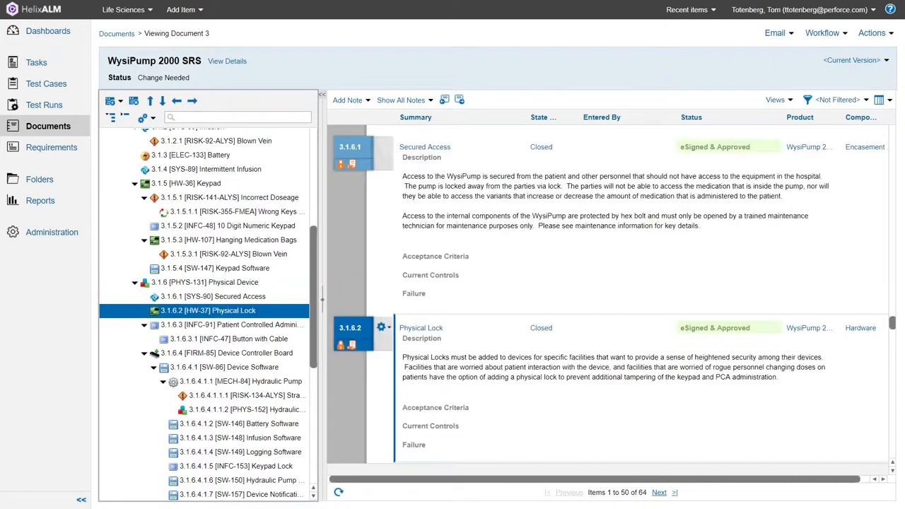
Export the WysiPump 2000 SRS document to Microsoft Word using the Document with Details template.
click(225, 368)
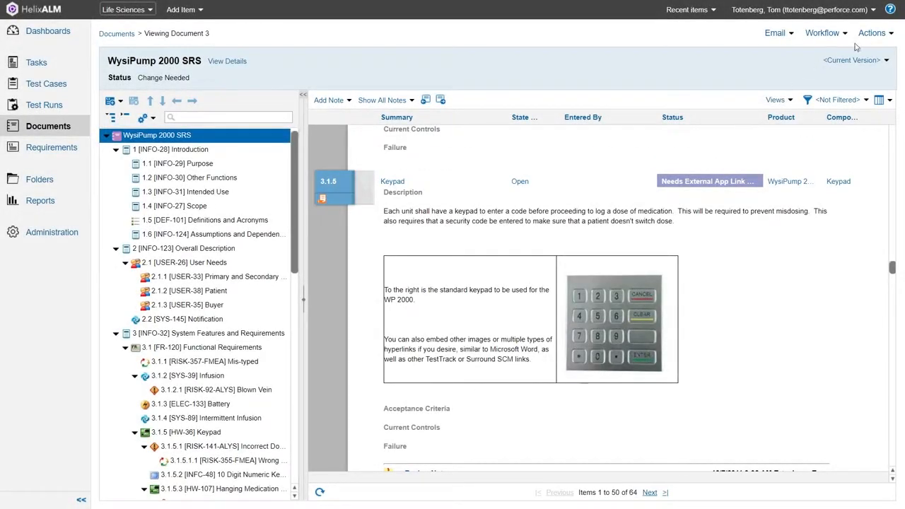
click(661, 402)
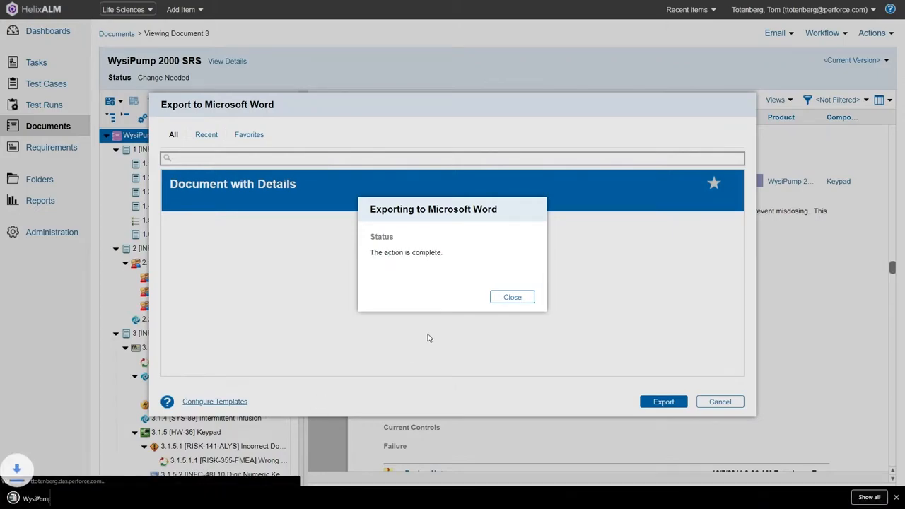
click(512, 297)
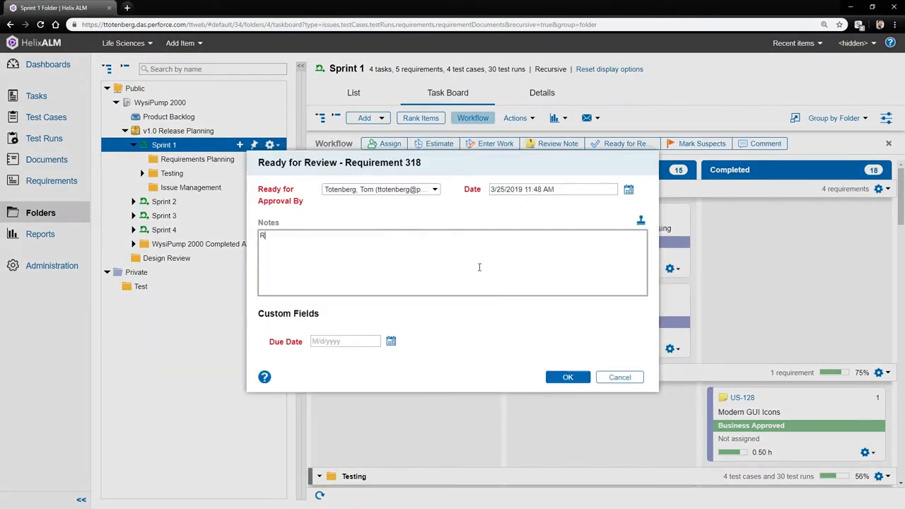
Move Requirement 318 to Ready for Review with the note 'ready for review by the technical team', e-signed as administrator.
text(eady for review by the technical team)
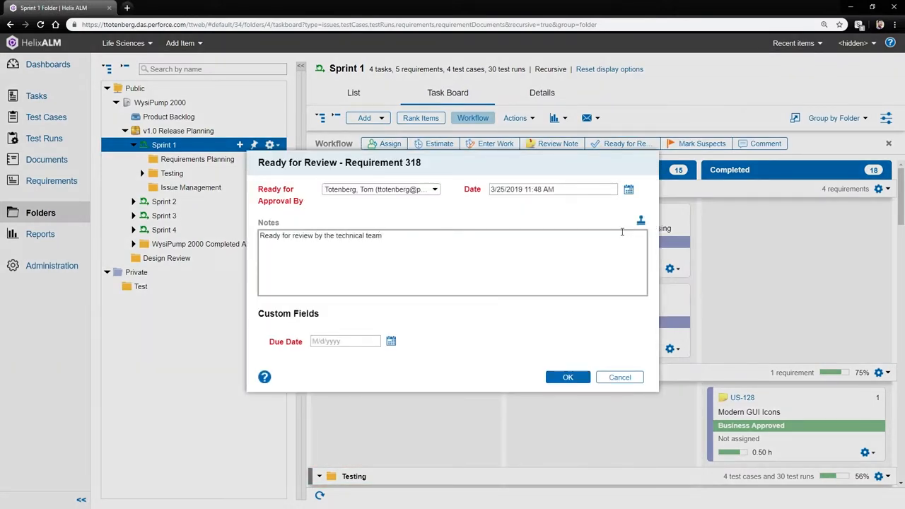
click(568, 376)
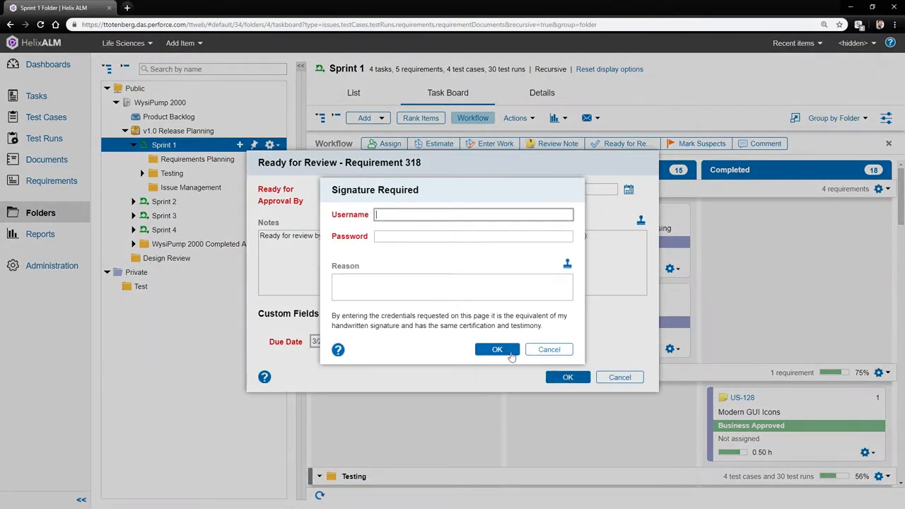
text(Completed to the best o)
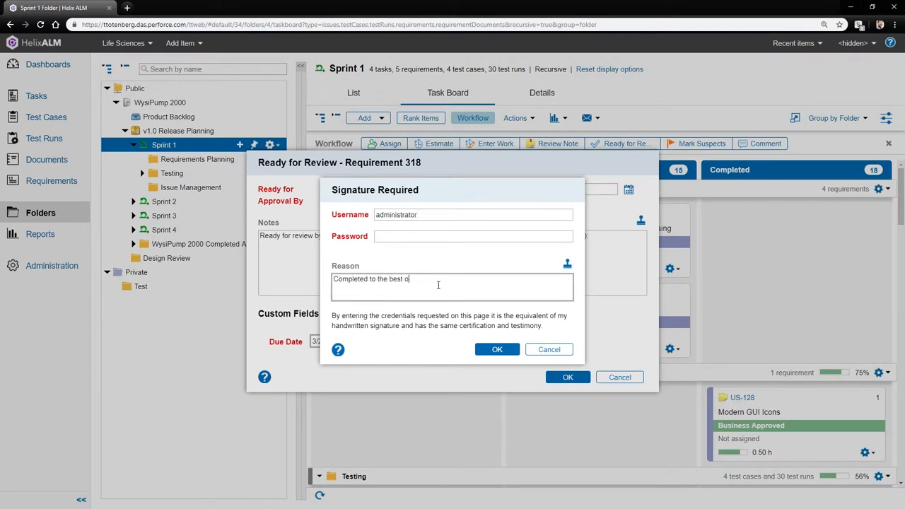
click(498, 349)
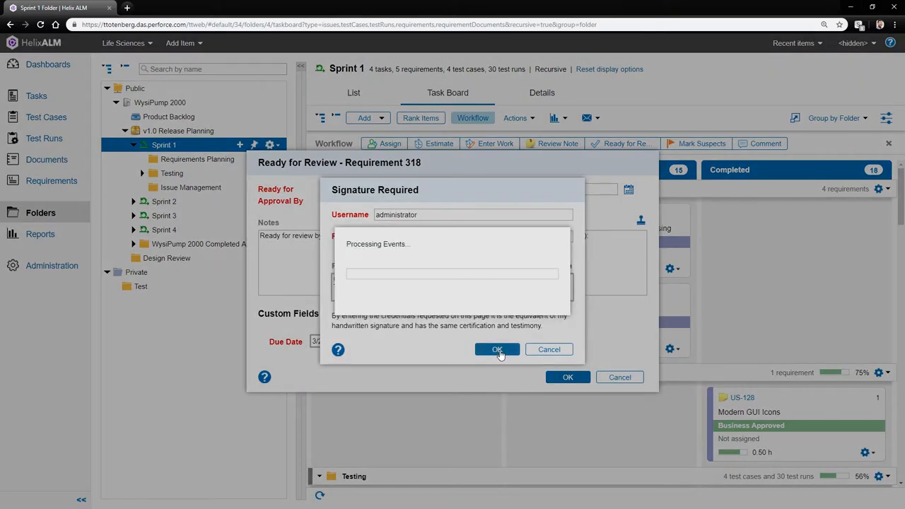
click(498, 349)
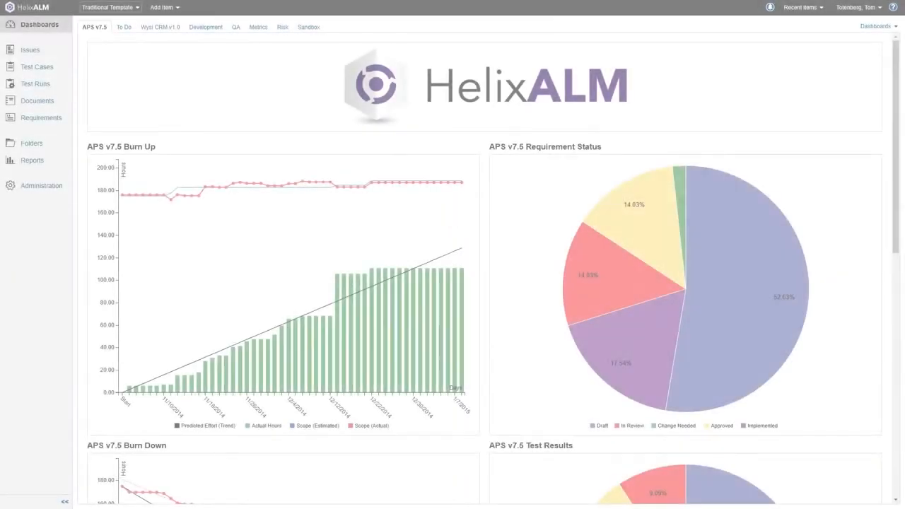
Browse the To Do, Development and QA dashboards in turn.
click(123, 27)
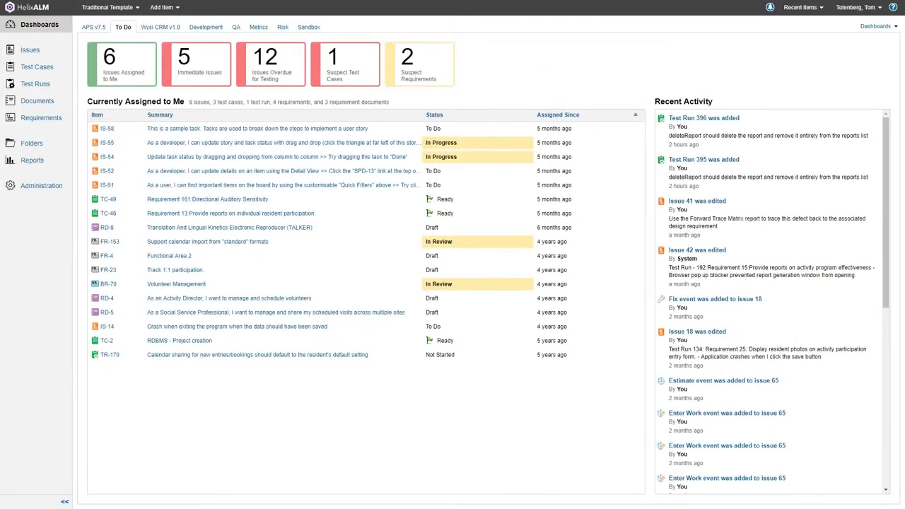
click(205, 26)
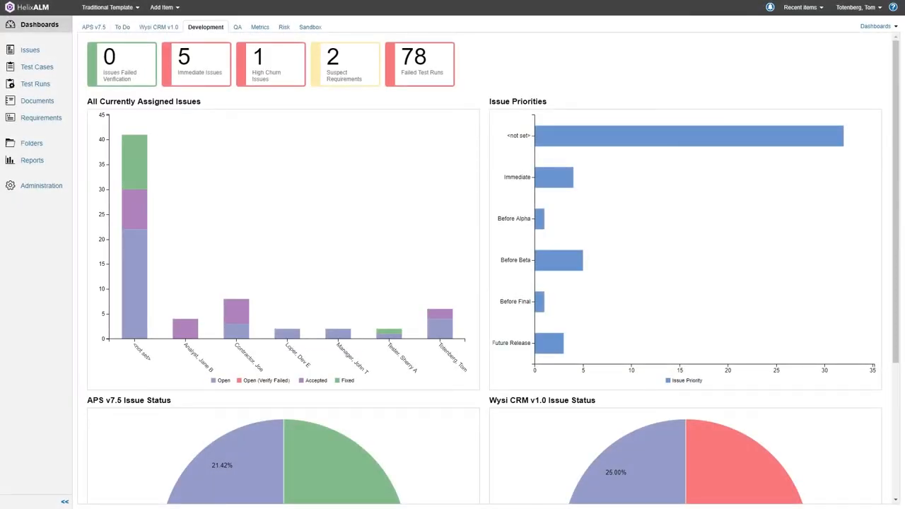
click(234, 26)
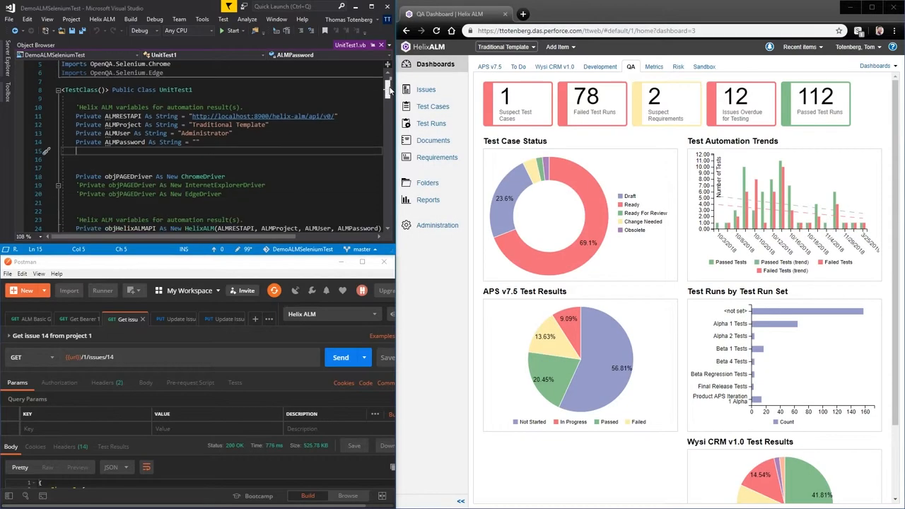
click(339, 357)
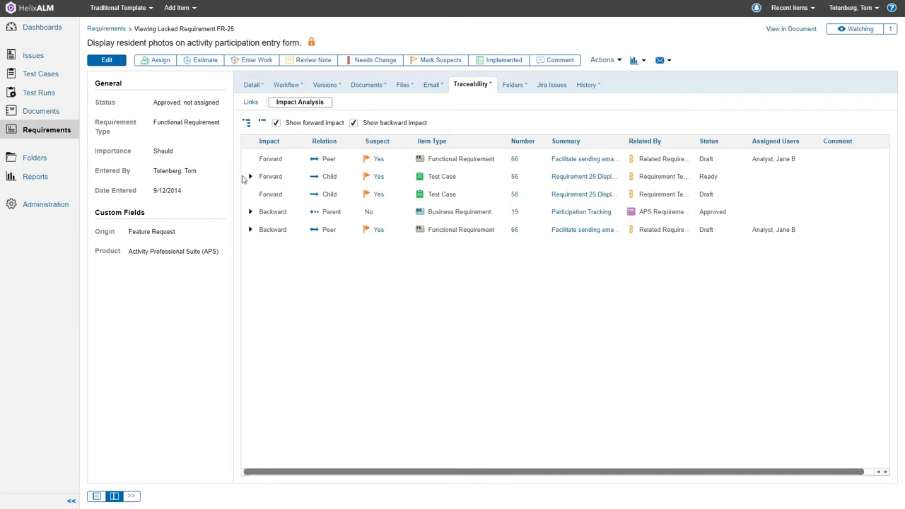
Expand FR-25's forward Test Case row to show the indirectly impacted test runs.
click(249, 175)
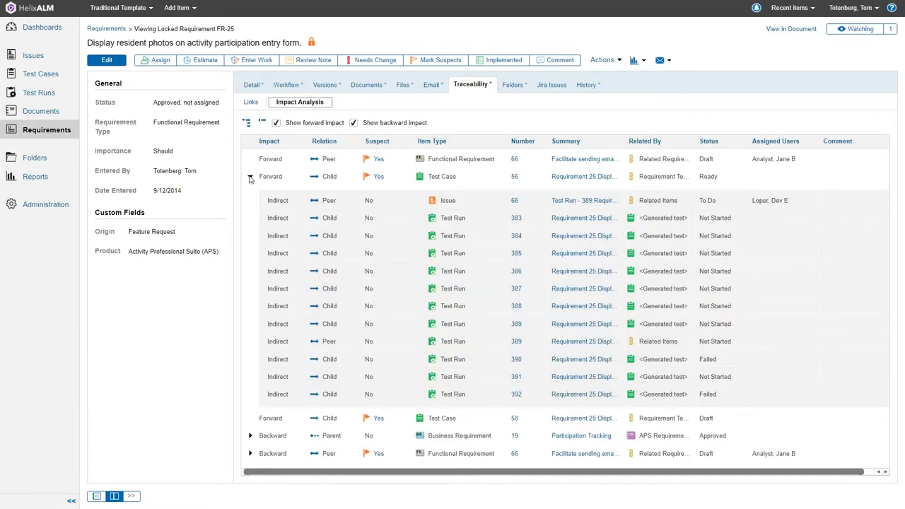
click(250, 175)
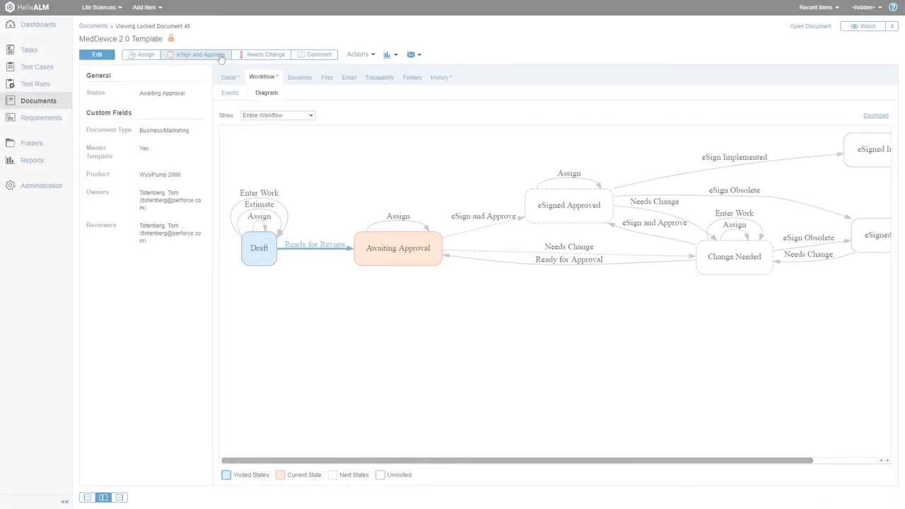
E-sign and approve the MedDevice 2.0 Template so its status becomes eSigned Approved.
click(195, 54)
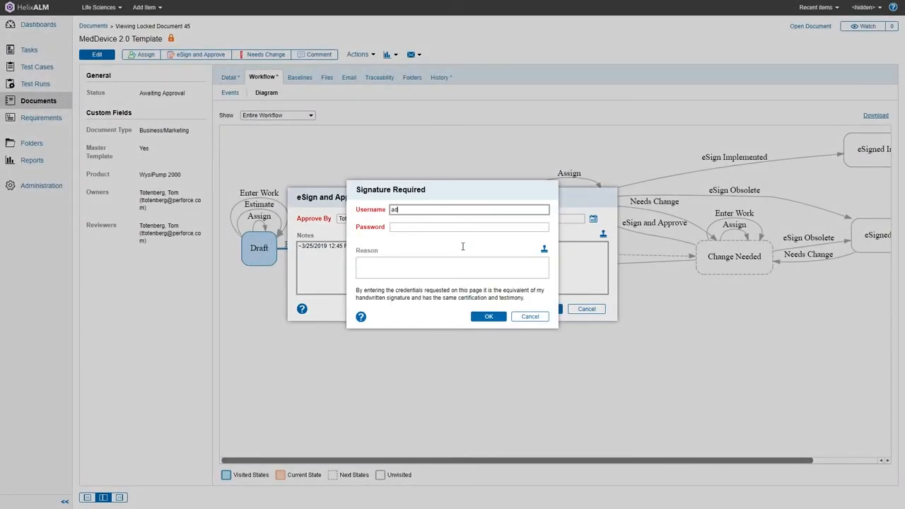
click(489, 317)
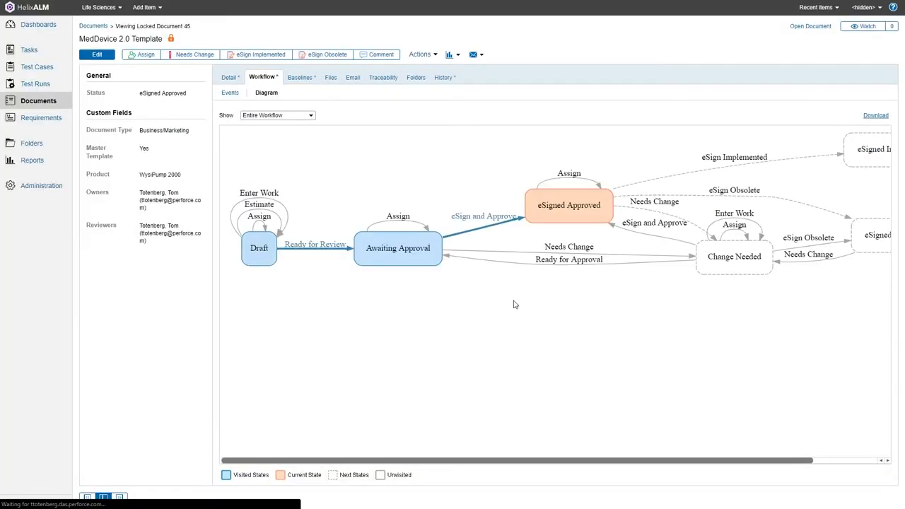